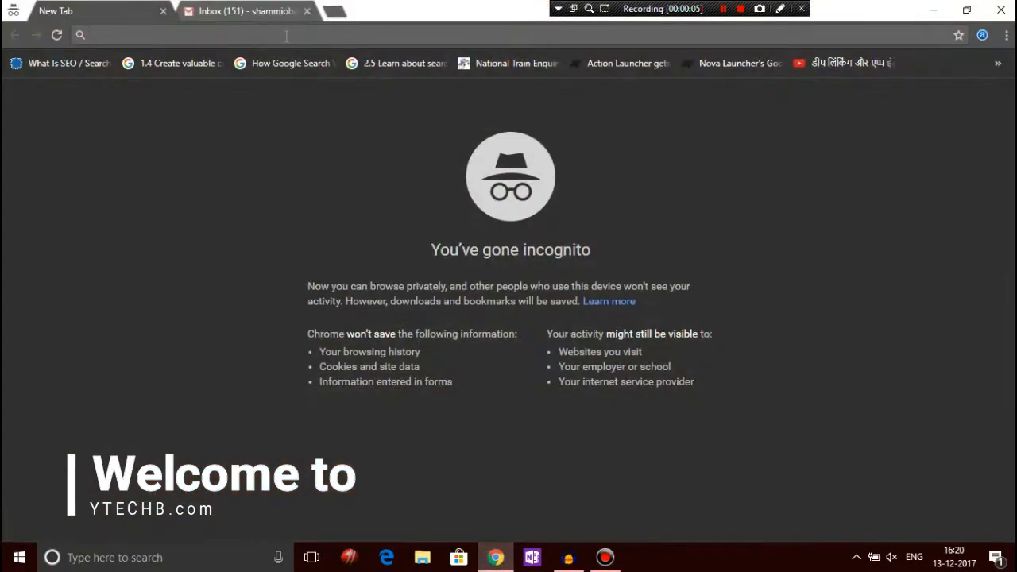
Step: Load fololink.com, then open instagram.com in a second incognito tab
type("fololink.com")
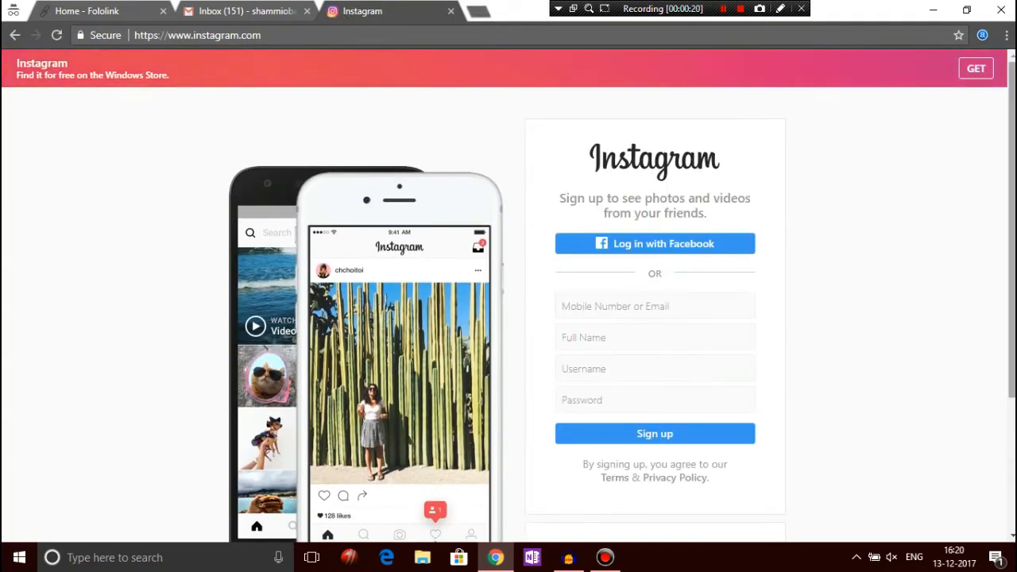
Step: Log in to Instagram with the 'ytech' account and its password
scroll("down", 3)
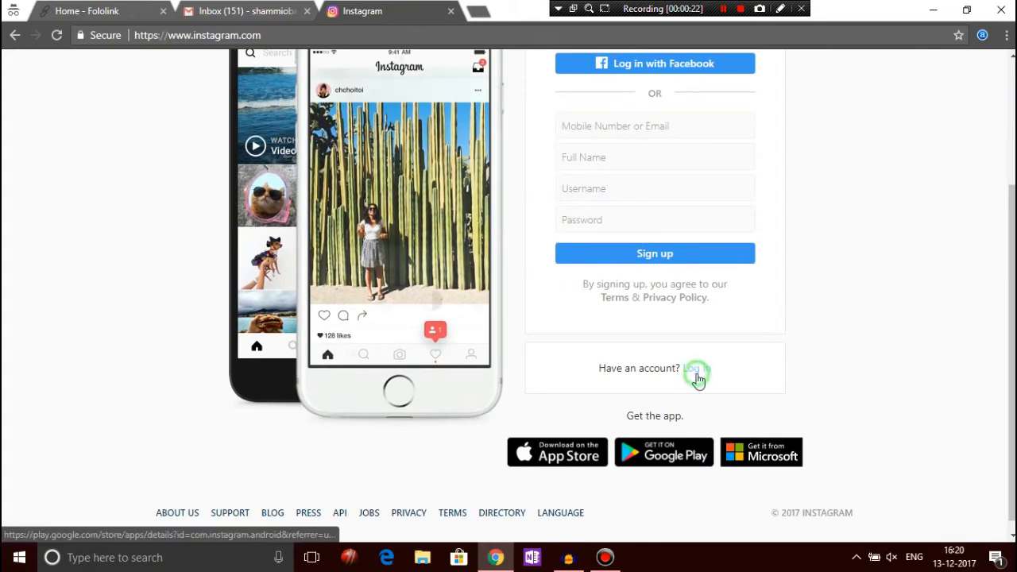
type("ytechb")
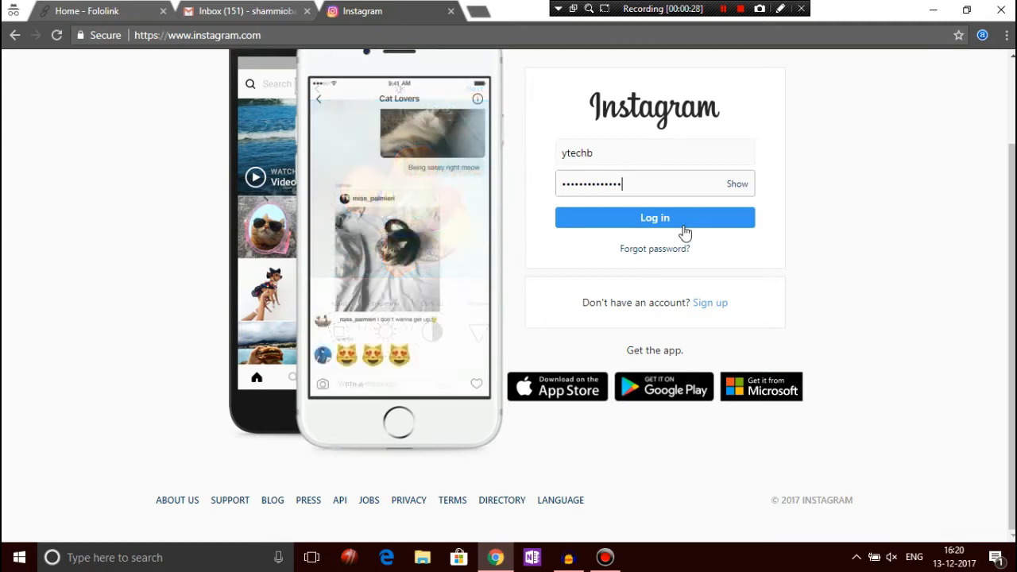
left_click(655, 218)
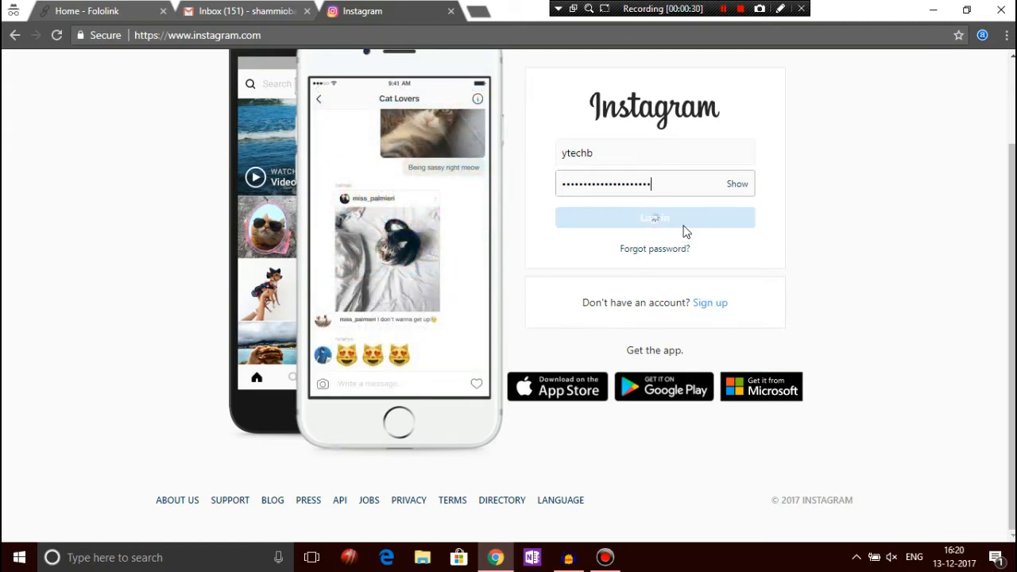
left_click(655, 218)
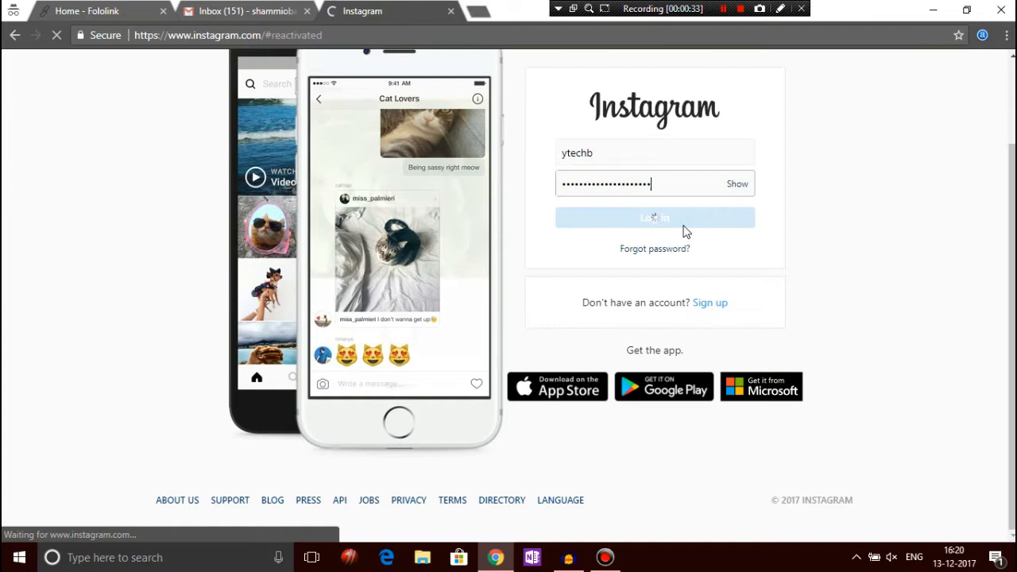
left_click(655, 217)
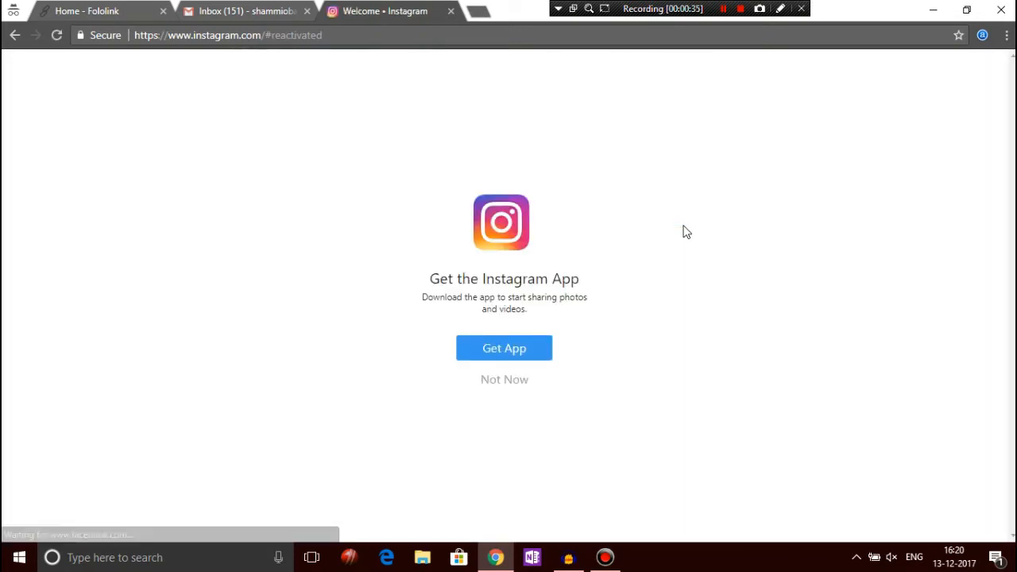
Step: Return to the Fololink tab and bring up its Register form
left_click(504, 379)
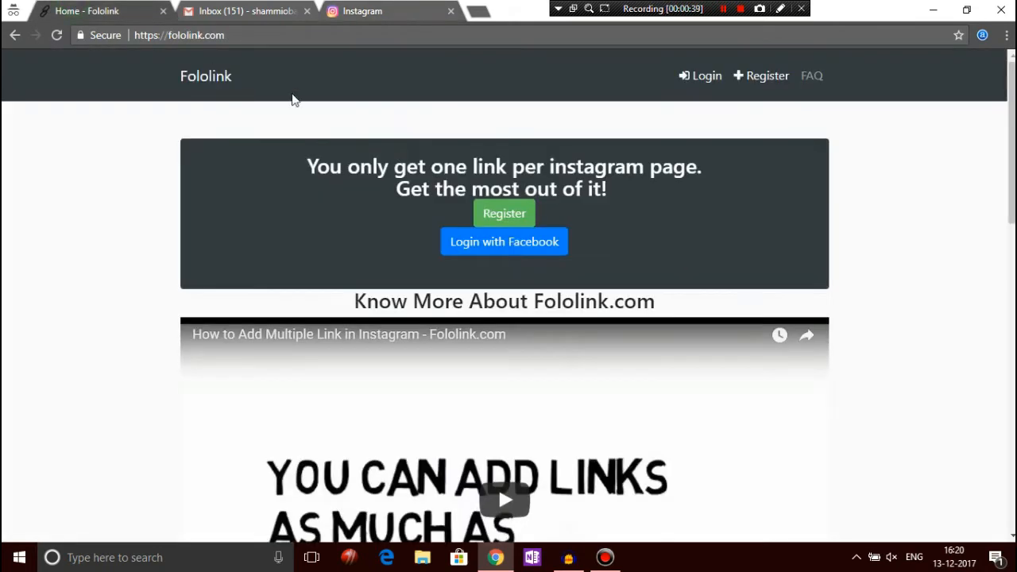
left_click(504, 213)
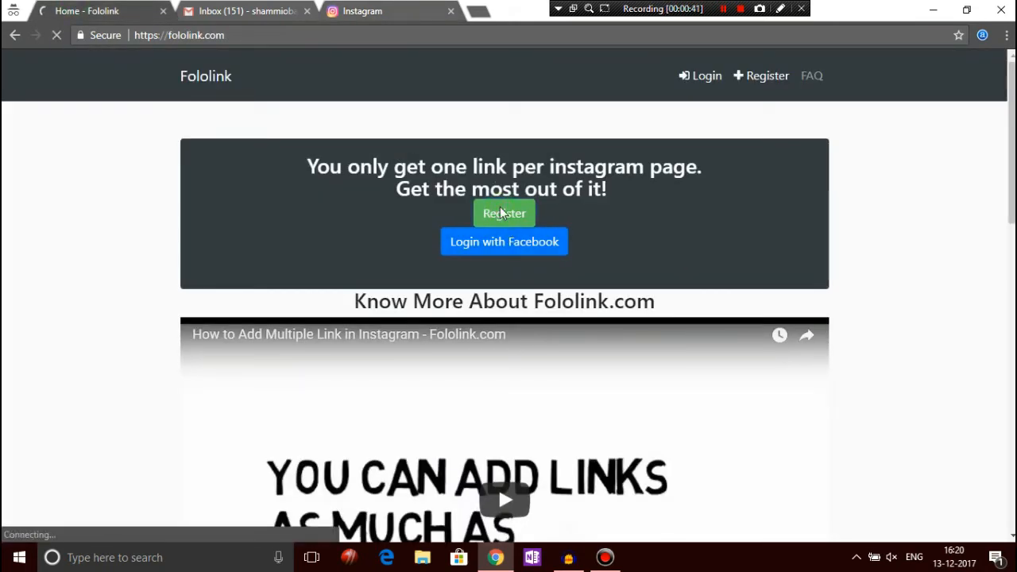
left_click(504, 213)
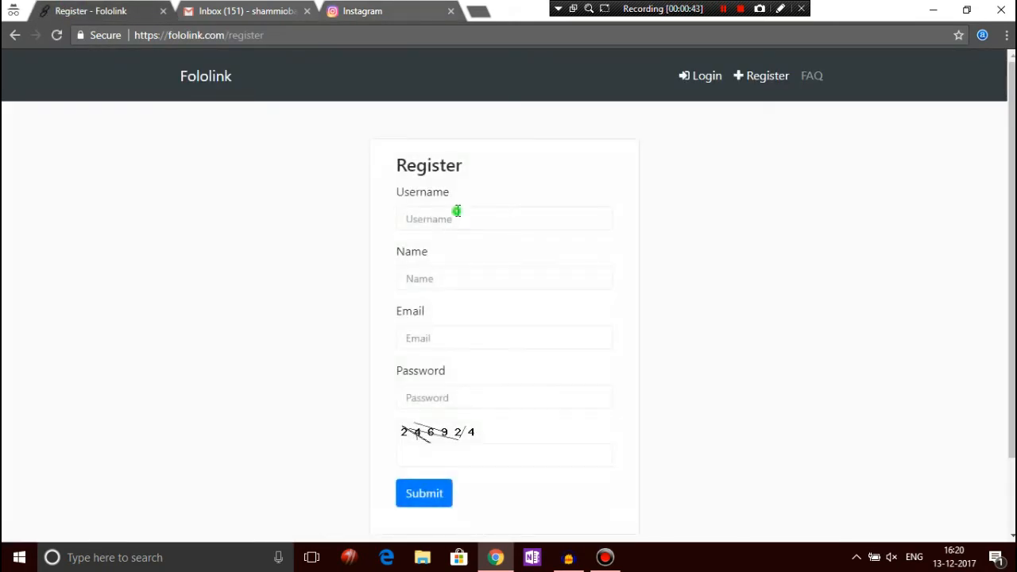
Step: Enter username 'shammiobam' plus the name, email and password on the Register form
left_click(504, 219)
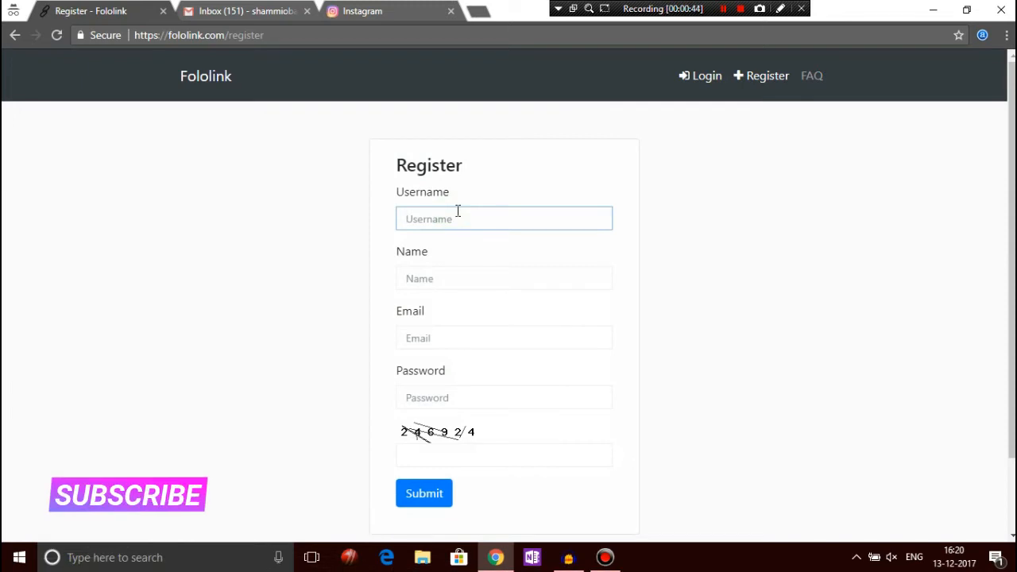
type("shammiobam")
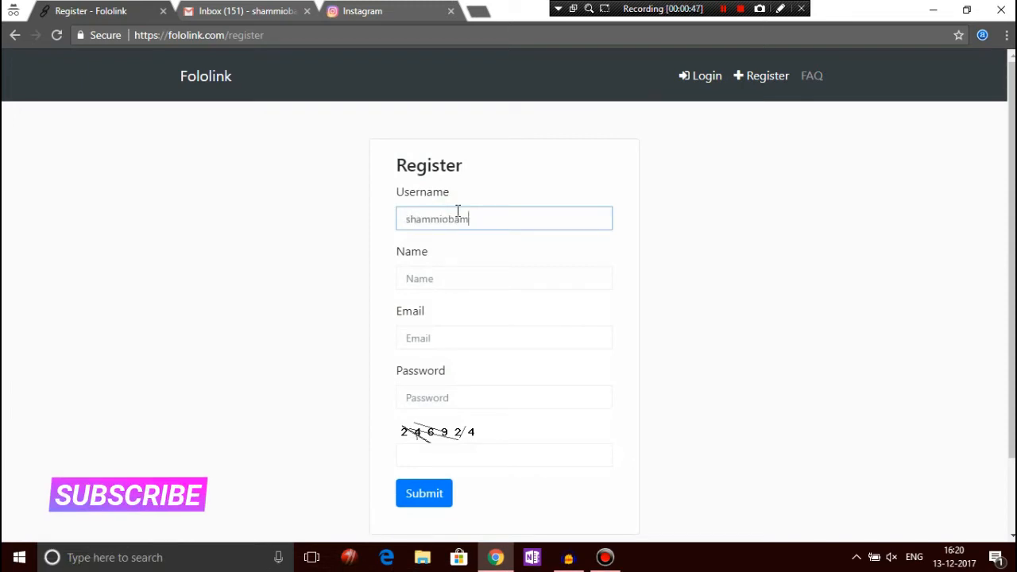
type("sham")
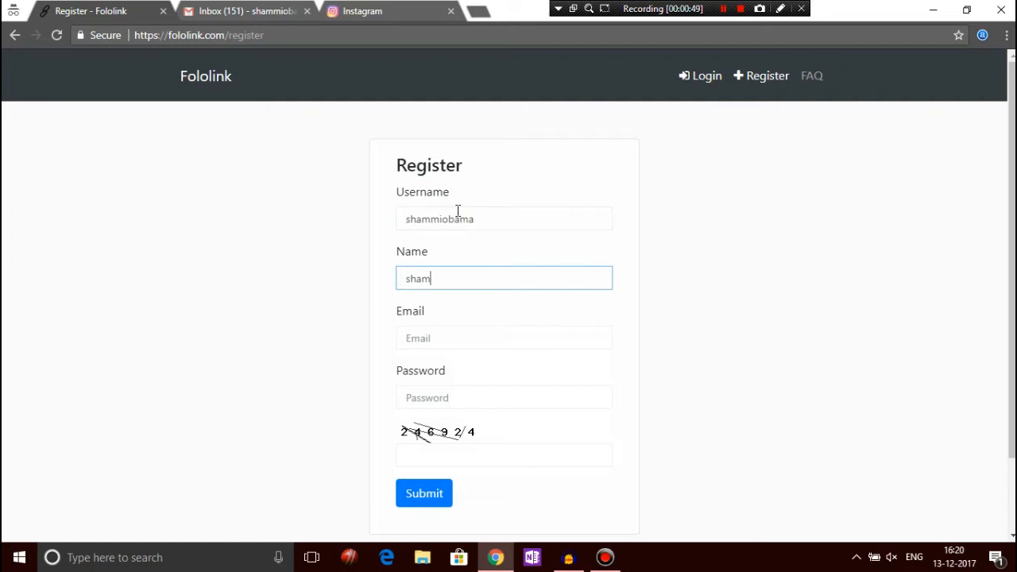
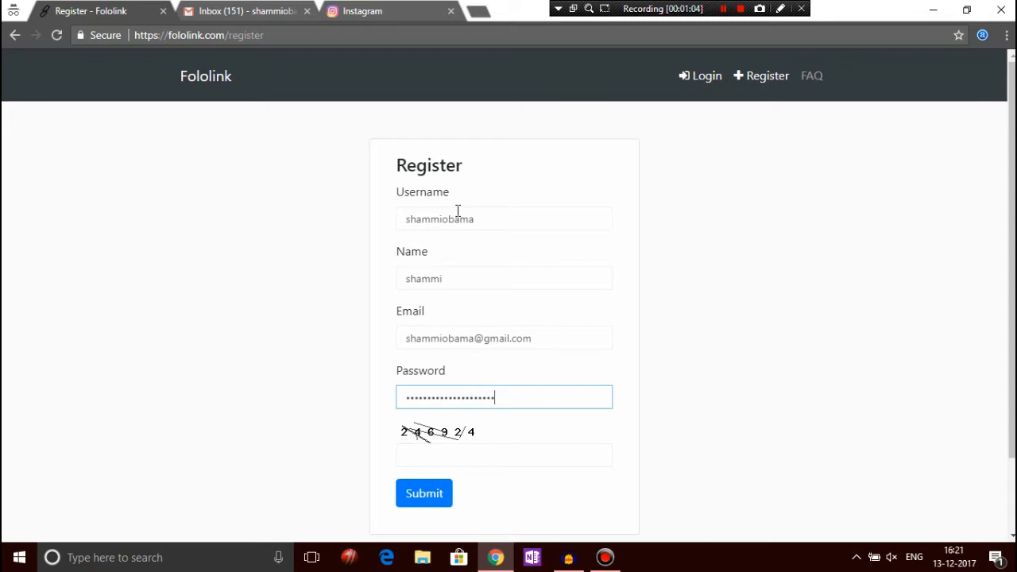
Step: Fill in the captcha (2469) and submit the registration
type("2")
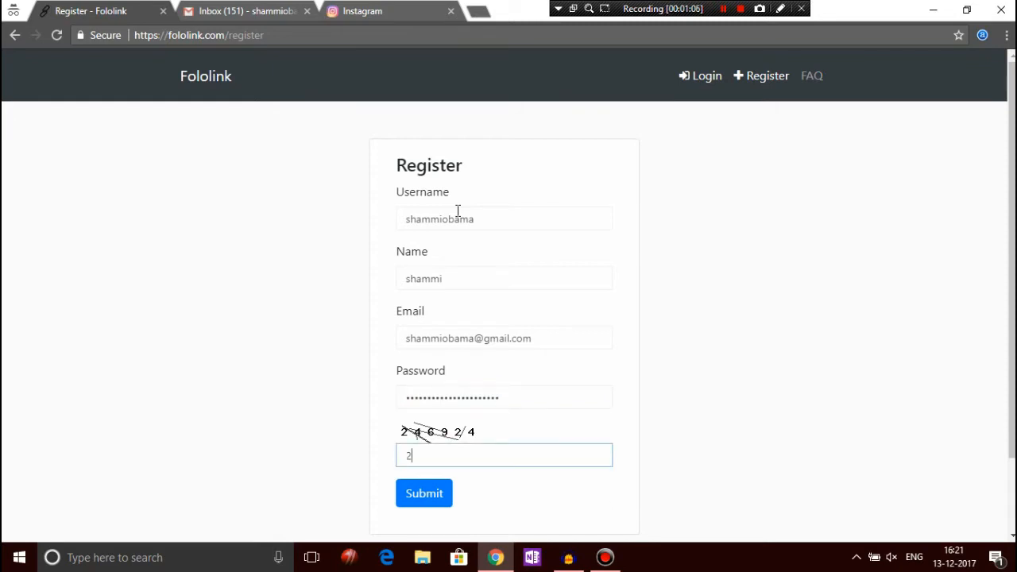
type("469")
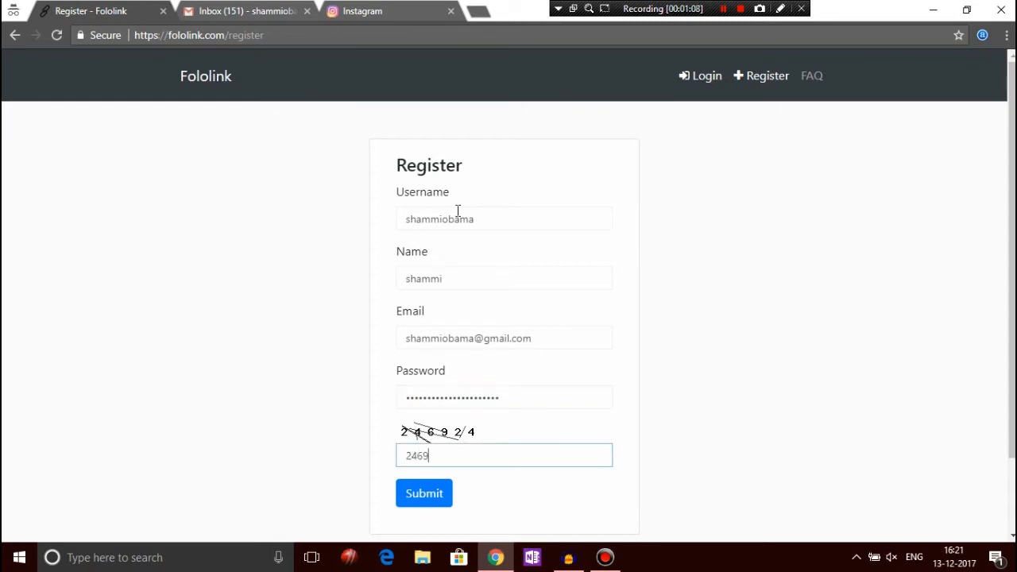
left_click(424, 493)
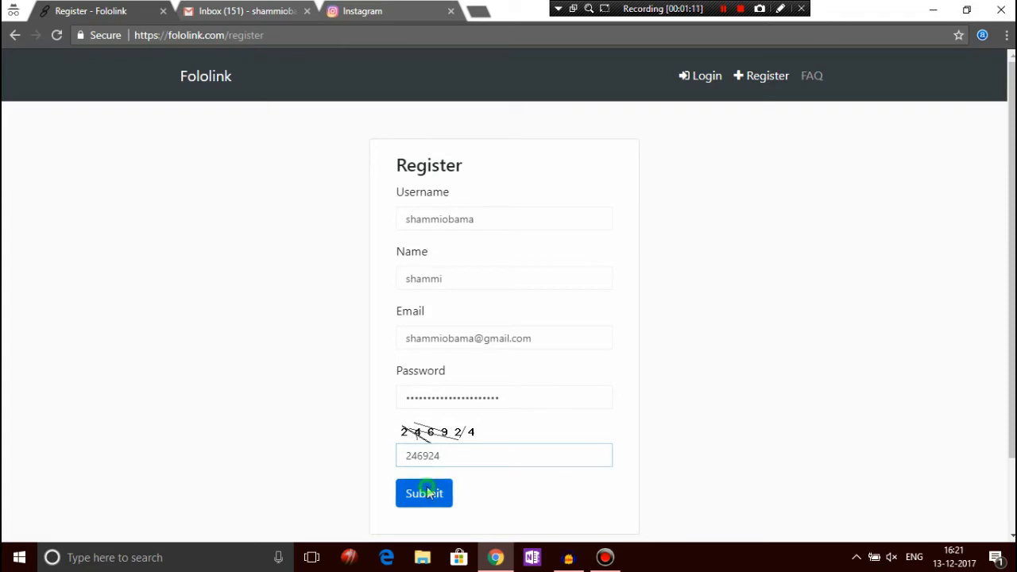
left_click(424, 492)
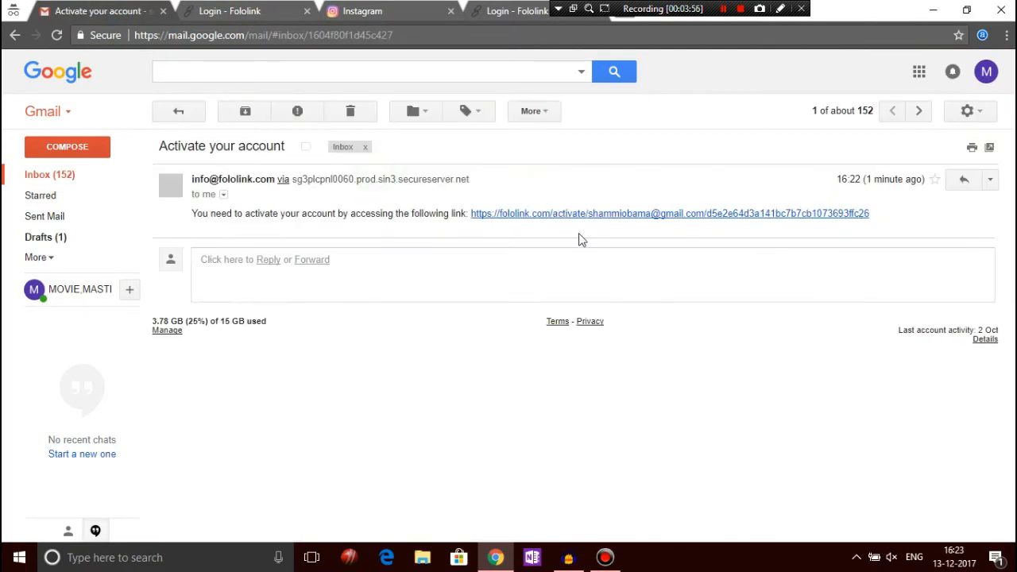
Step: Follow the activation link in Fololink's 'Activate your account' email
left_click(671, 213)
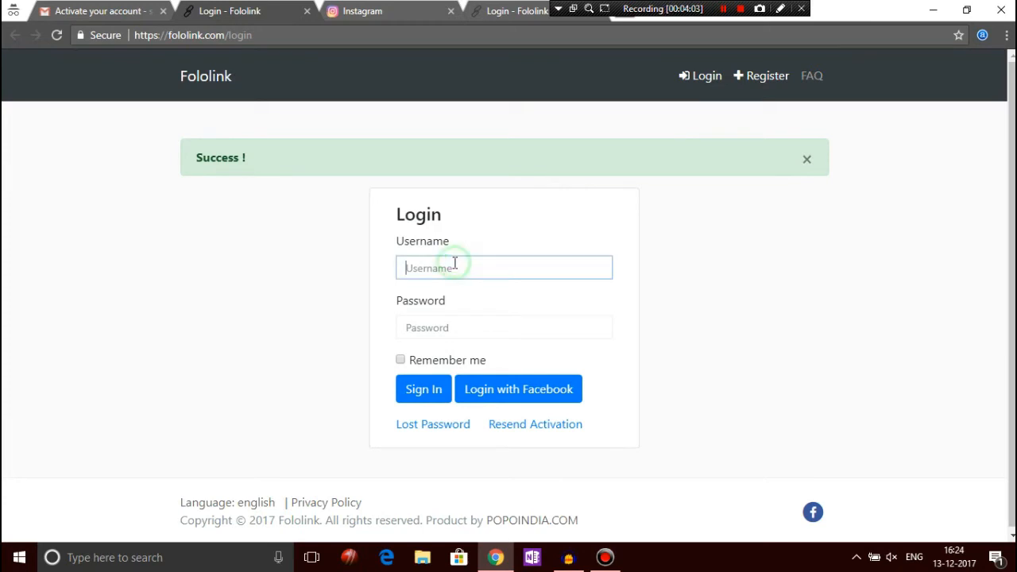
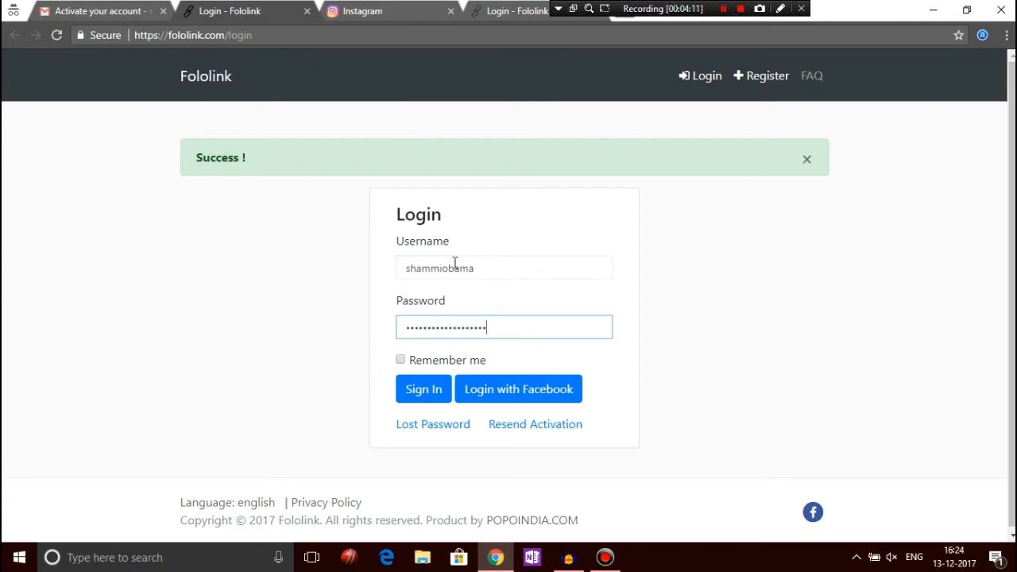
left_click(423, 389)
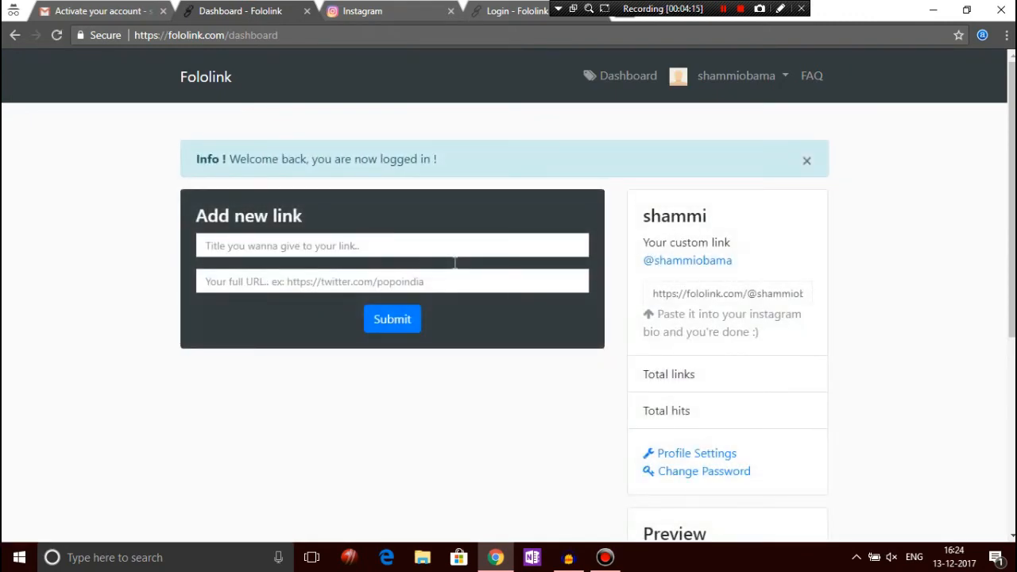
Step: Add a 'Twitter' link pointing to the ytechb Twitter URL to the Fololink collection
type("Twi")
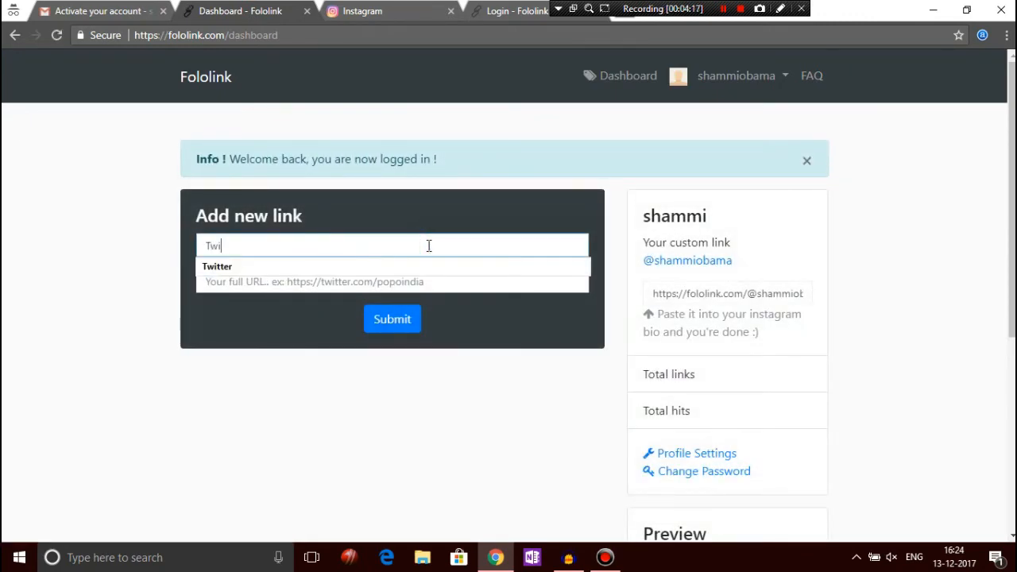
type("http://www.twitter.com.")
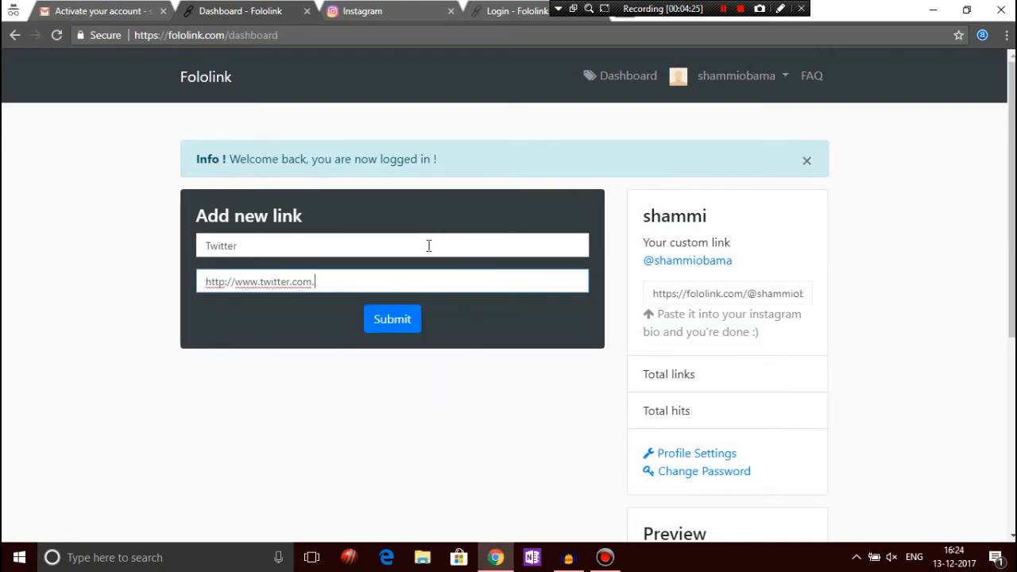
type("/ytechb")
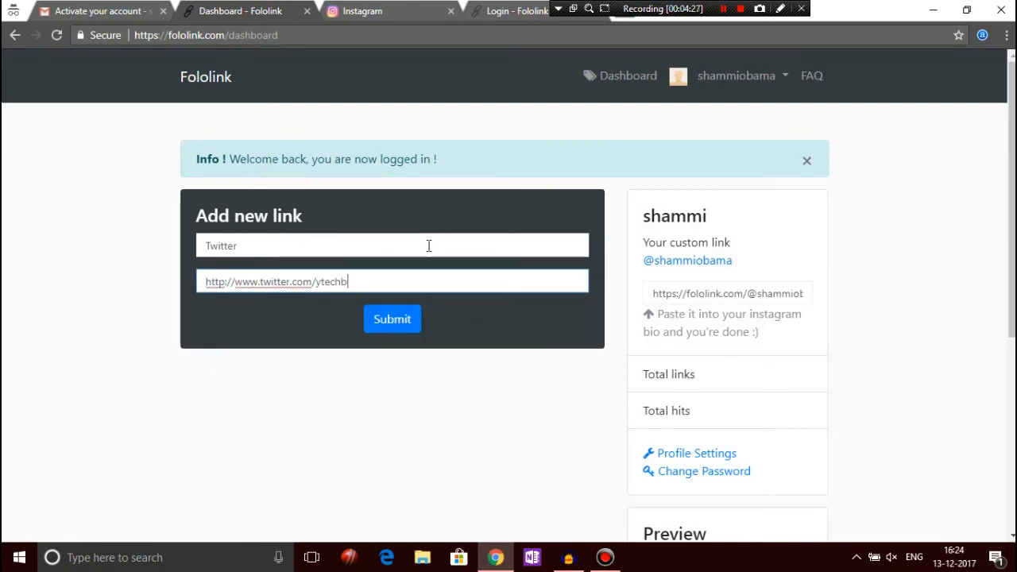
left_click(392, 319)
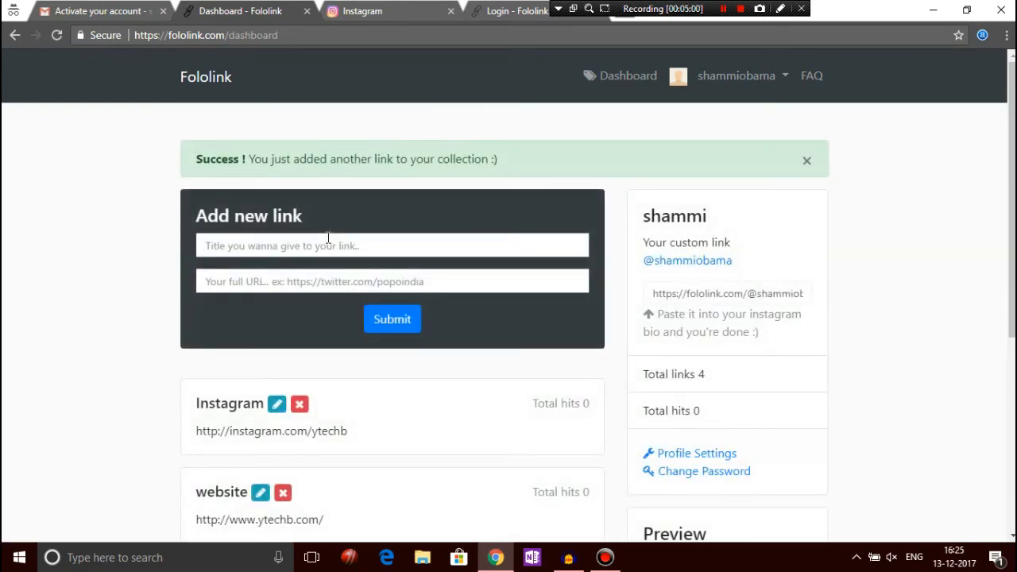
Step: Copy the custom Fololink page address and reach Instagram's Edit Profile page
left_click(676, 295)
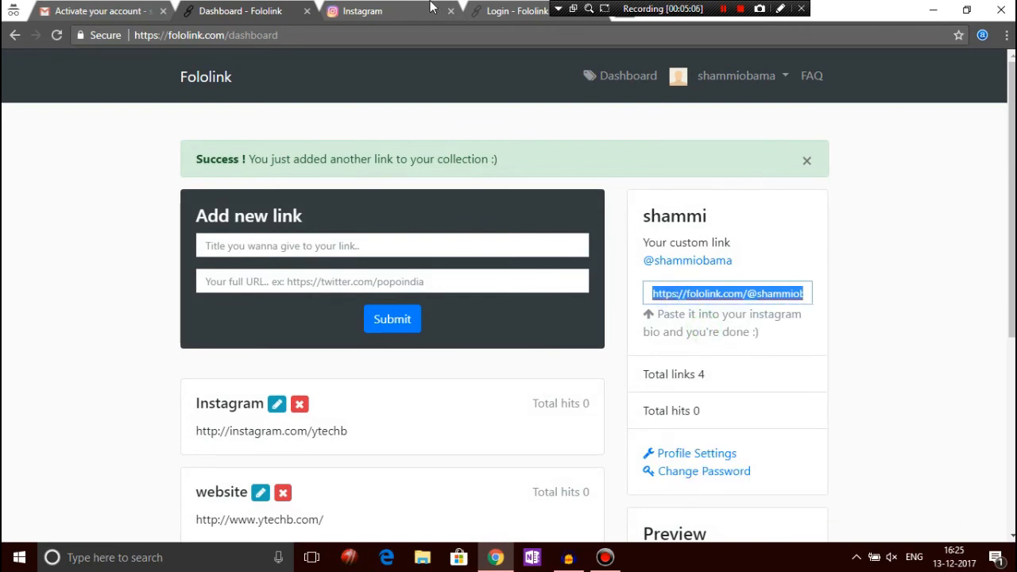
left_click(362, 11)
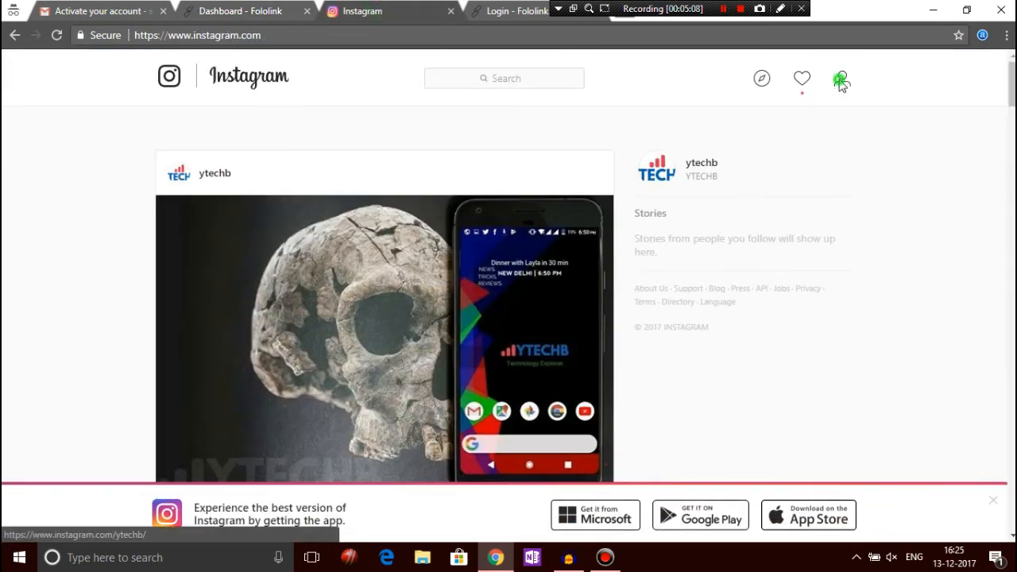
left_click(840, 79)
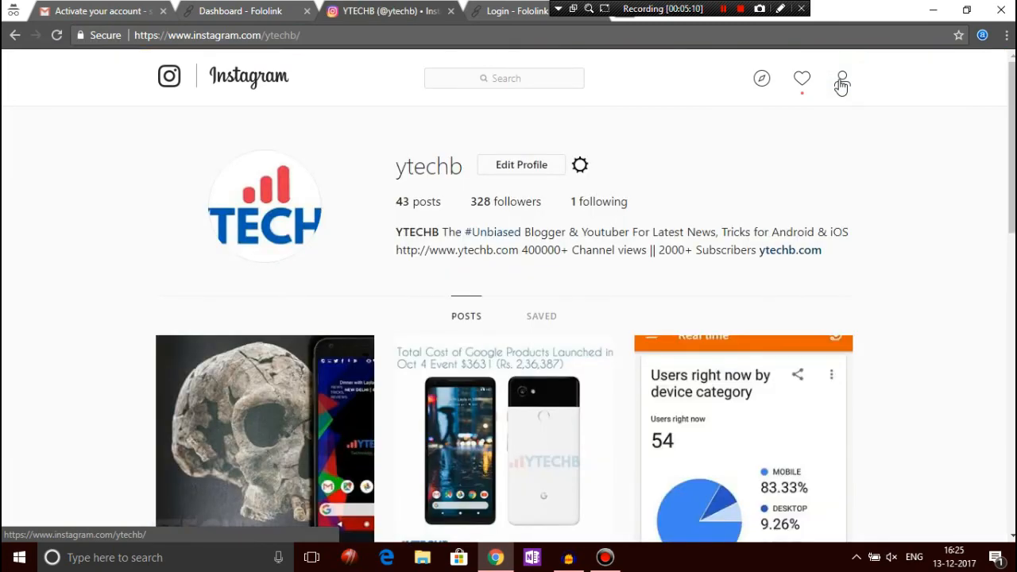
left_click(520, 165)
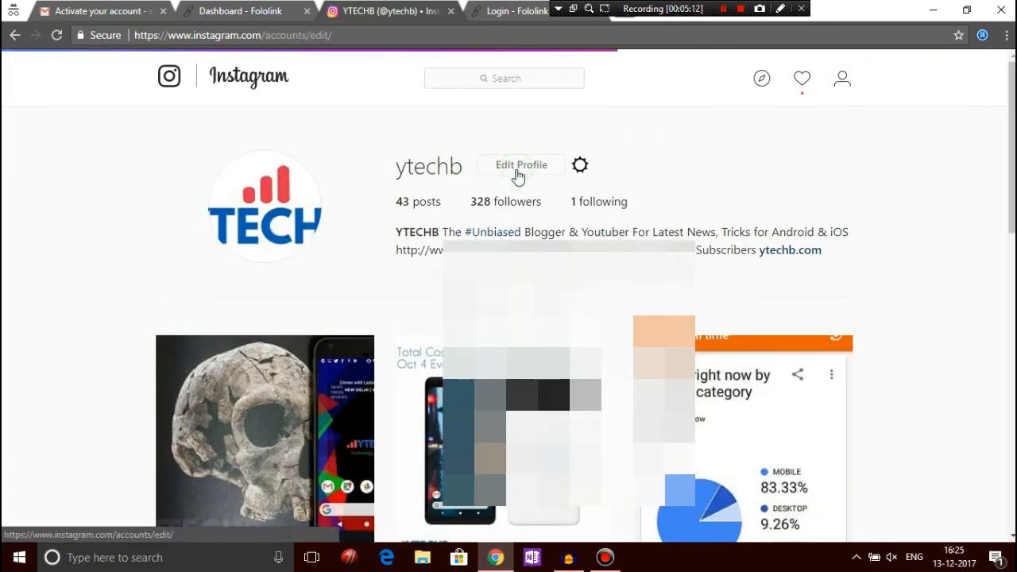
left_click(520, 164)
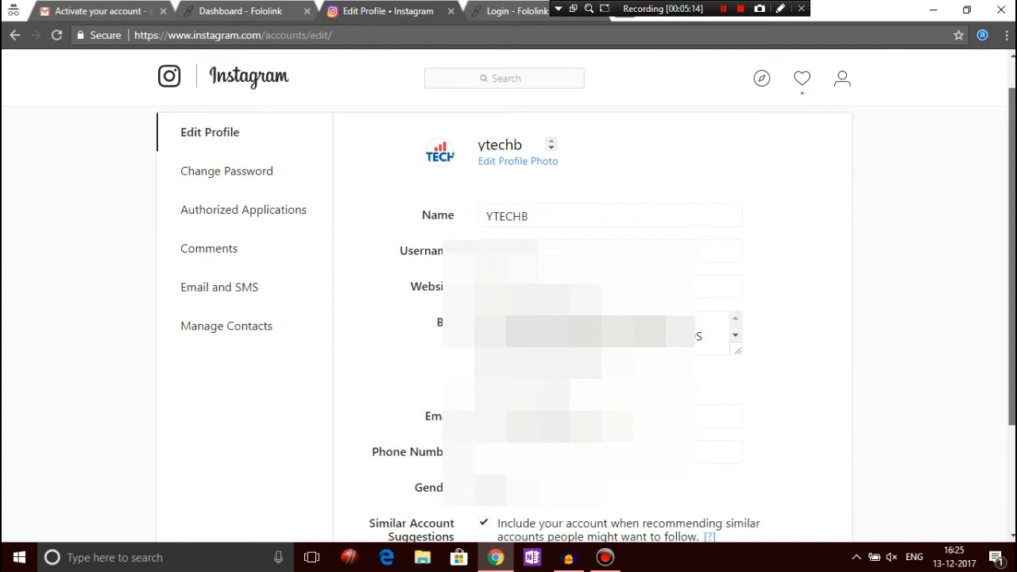
Step: Replace the Instagram Website field with the Fololink page address, save, and open that link
scroll("down", 3)
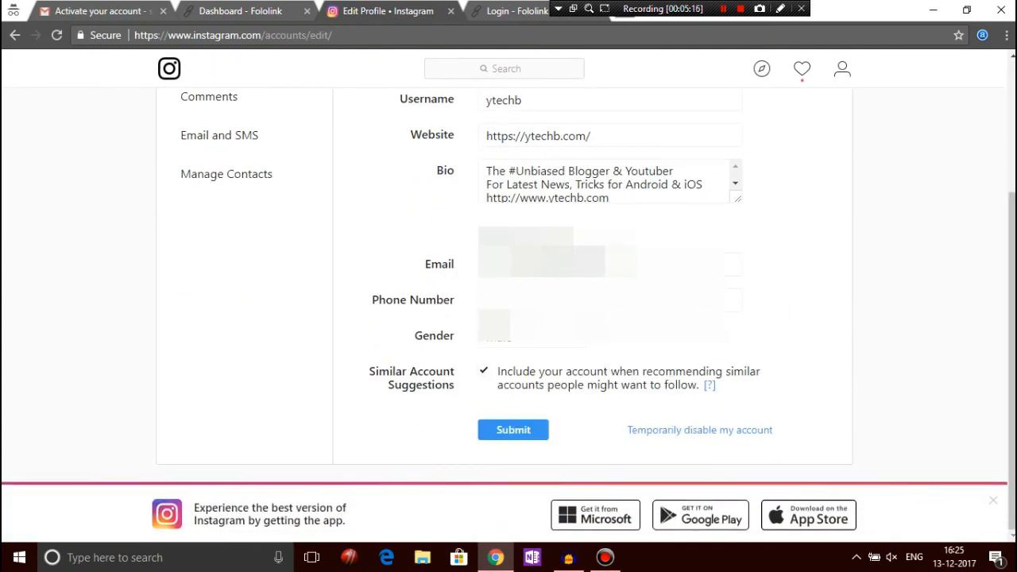
double_click(537, 135)
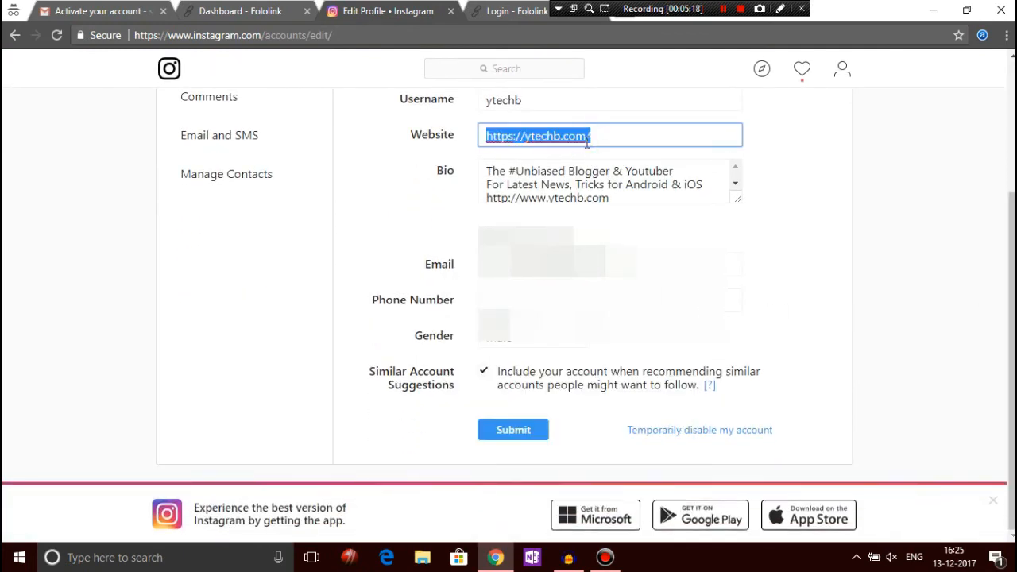
left_click(512, 430)
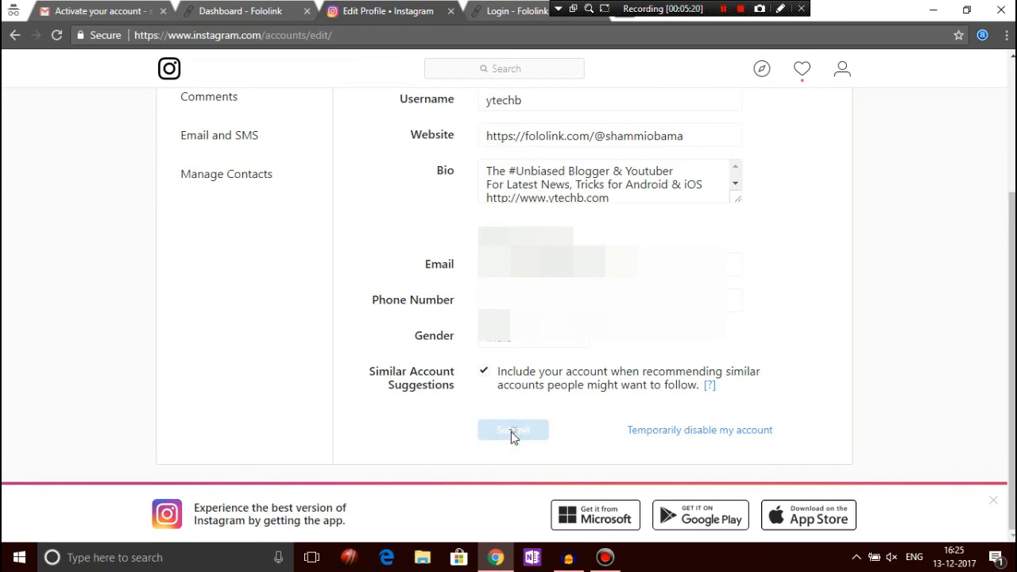
left_click(513, 430)
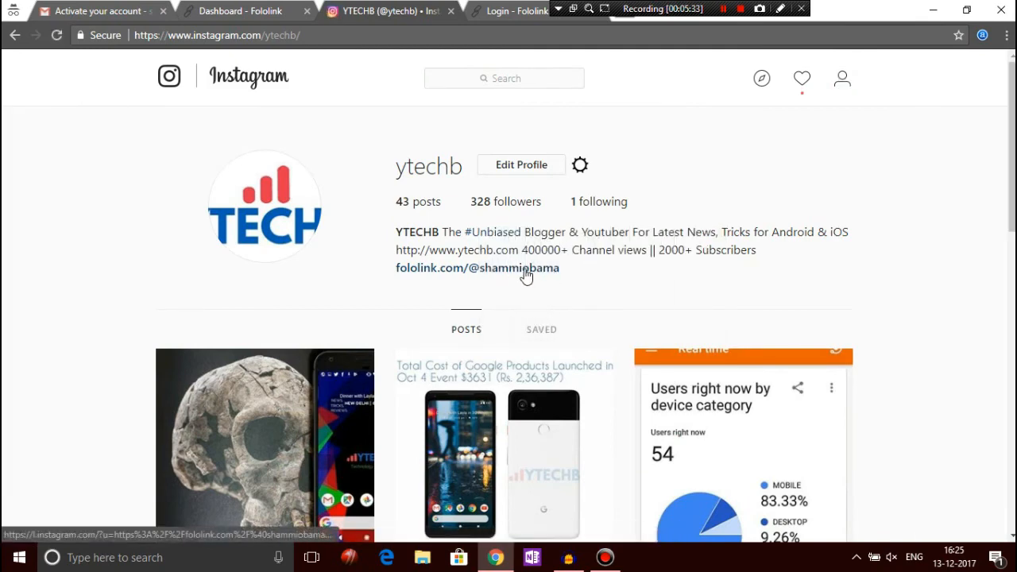
left_click(477, 268)
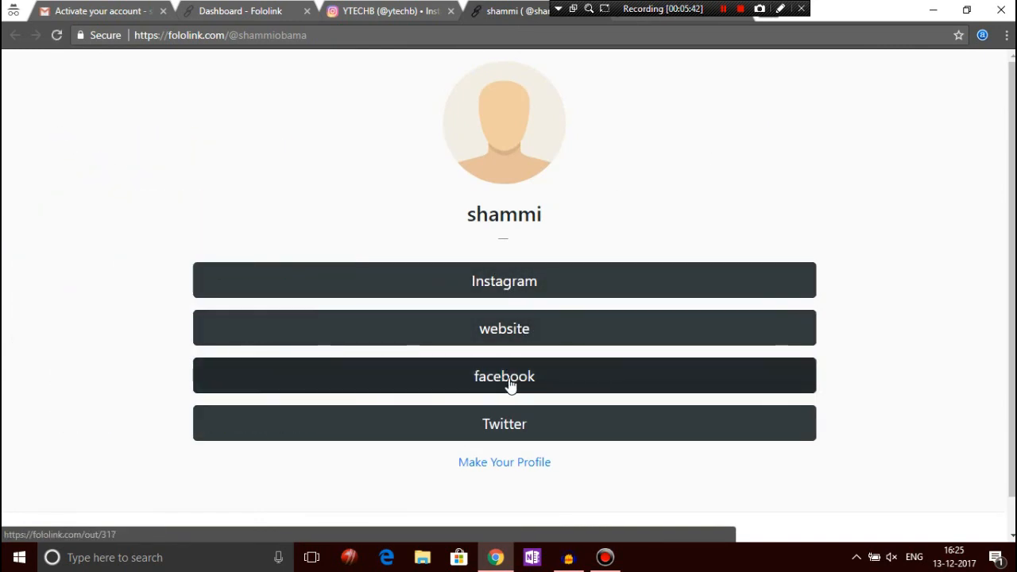
mouse_move(496, 429)
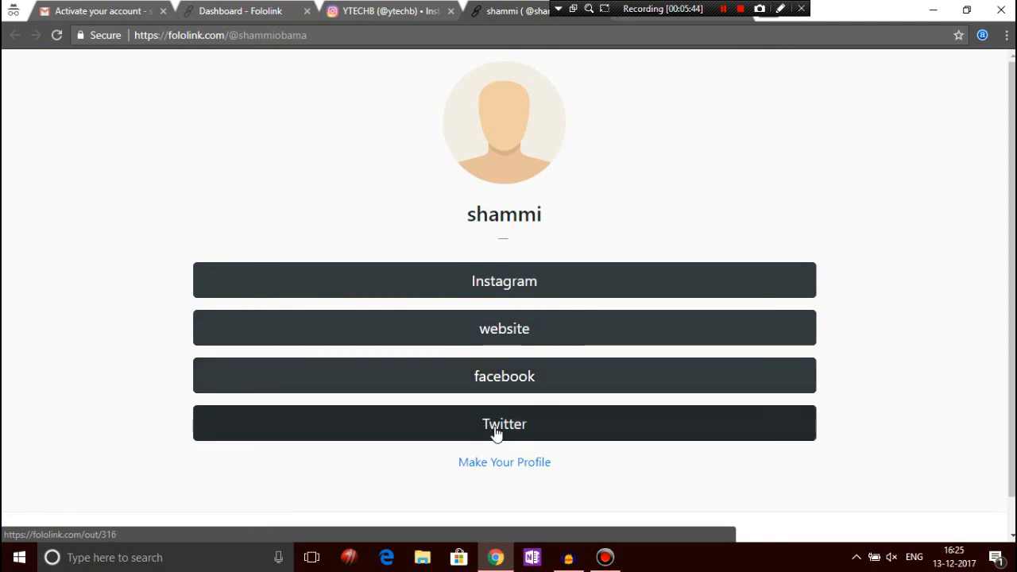